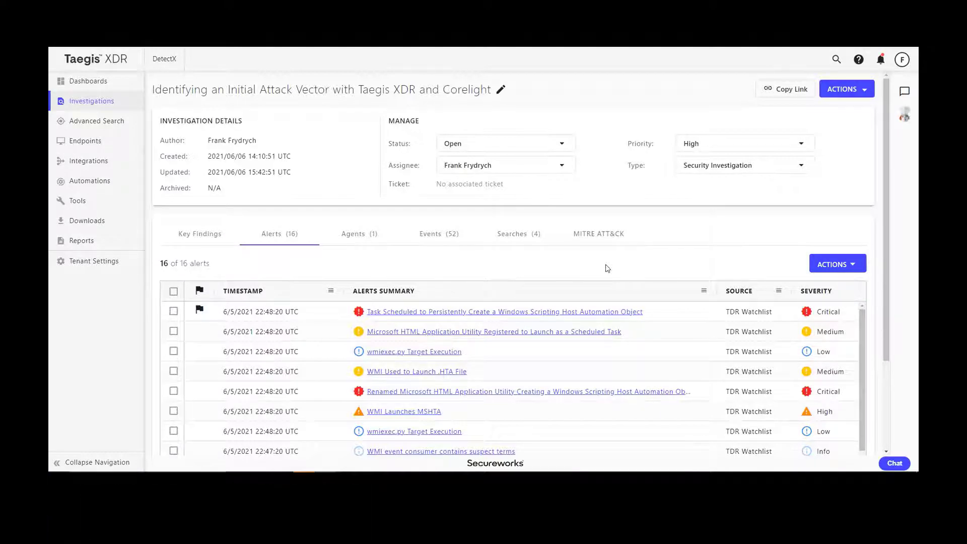
pyautogui.moveTo(665, 317)
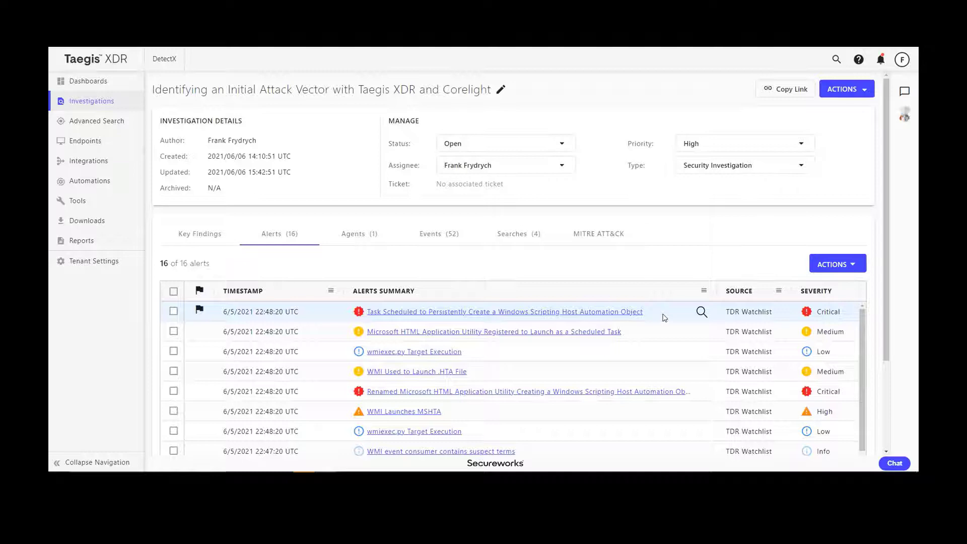
pyautogui.moveTo(583, 351)
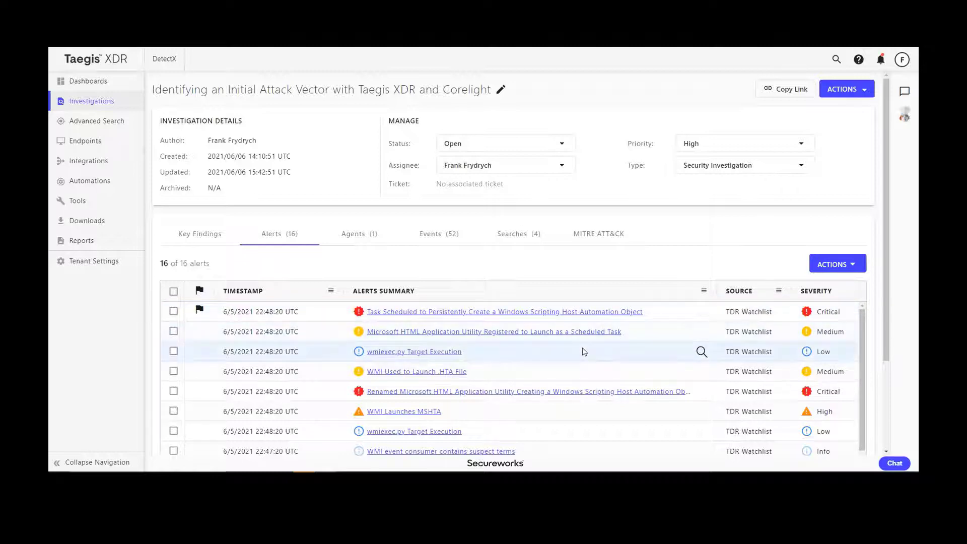
pyautogui.moveTo(459, 356)
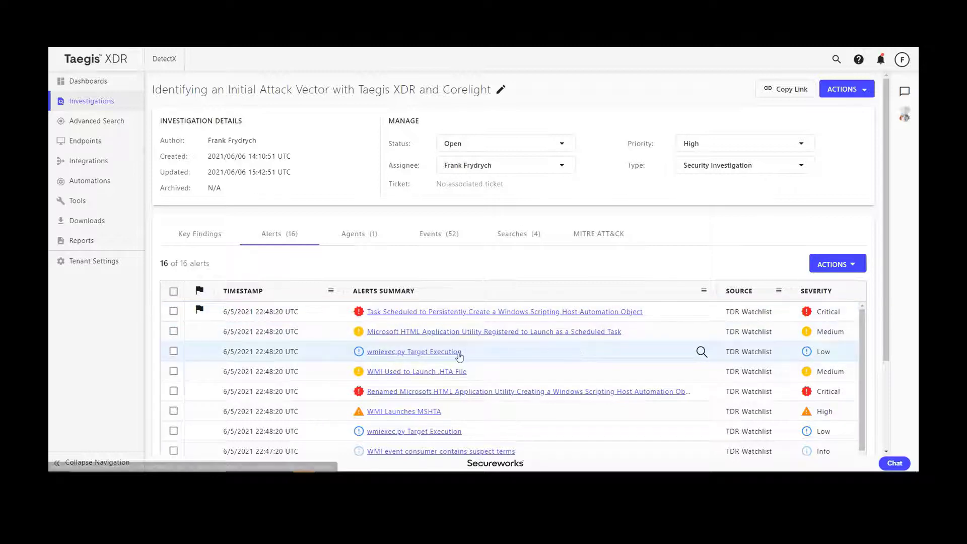
# View the wmiexec.py Target Execution alert and the actions for impacted host FUSEX-WIN10-RC.
pyautogui.click(414, 351)
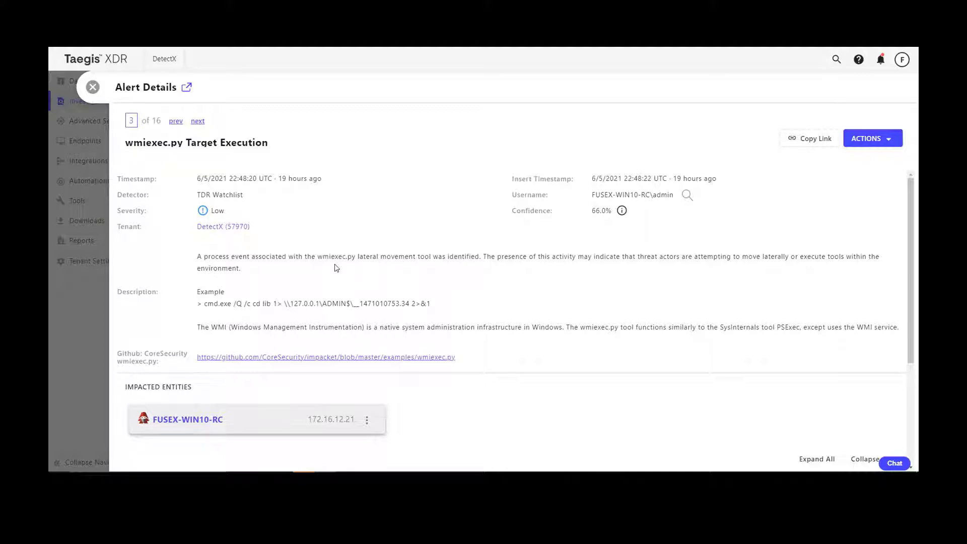
pyautogui.moveTo(415, 272)
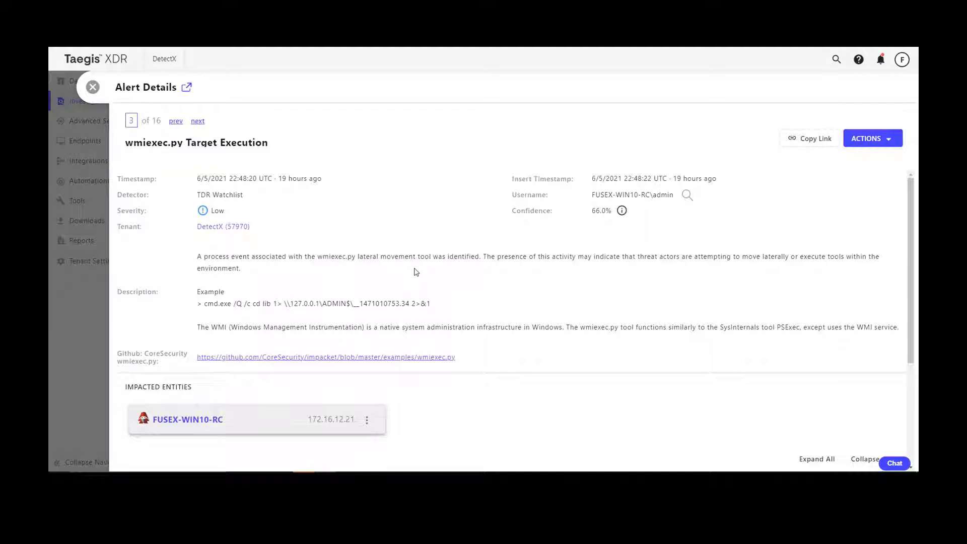
pyautogui.moveTo(385, 383)
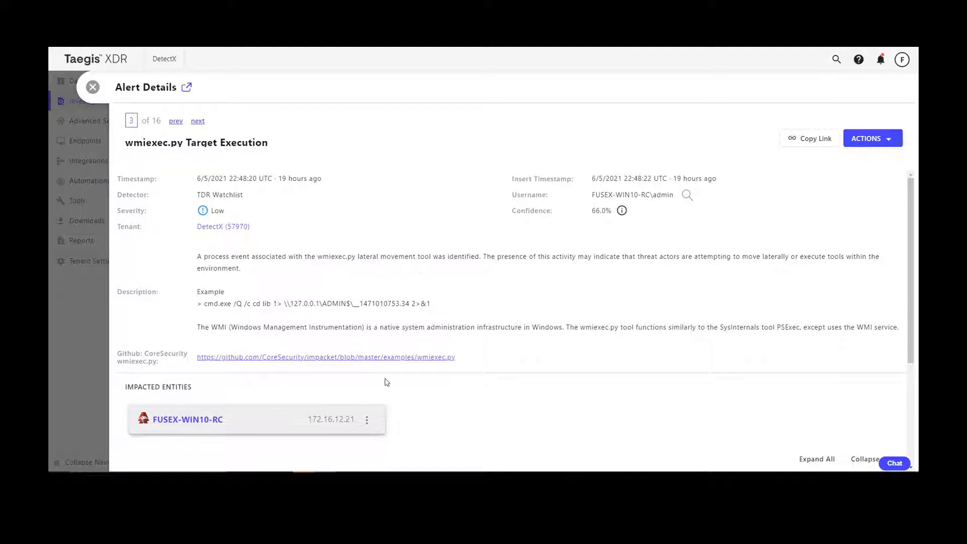
pyautogui.click(367, 419)
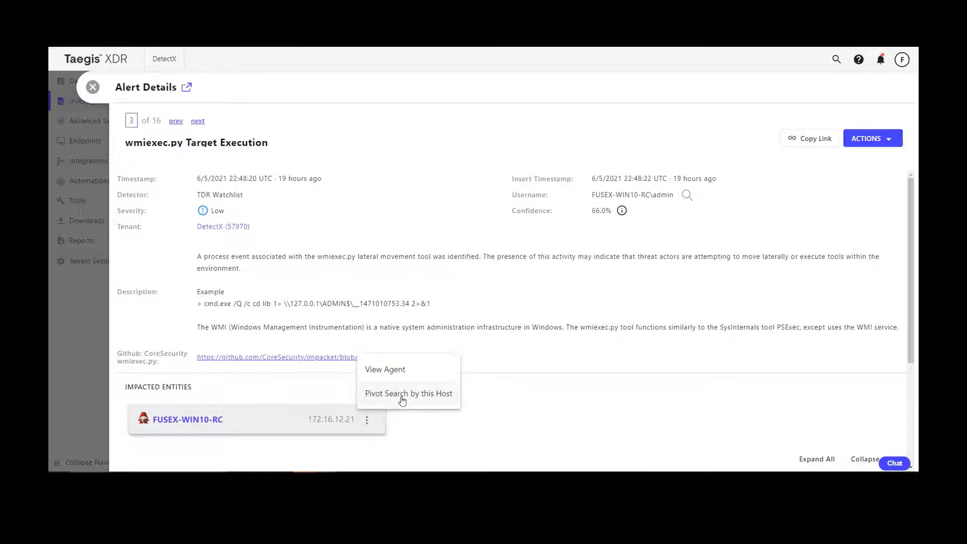
# Pivot search on the host, then list alerts for its agent IP 172.16.12.21.
pyautogui.click(400, 401)
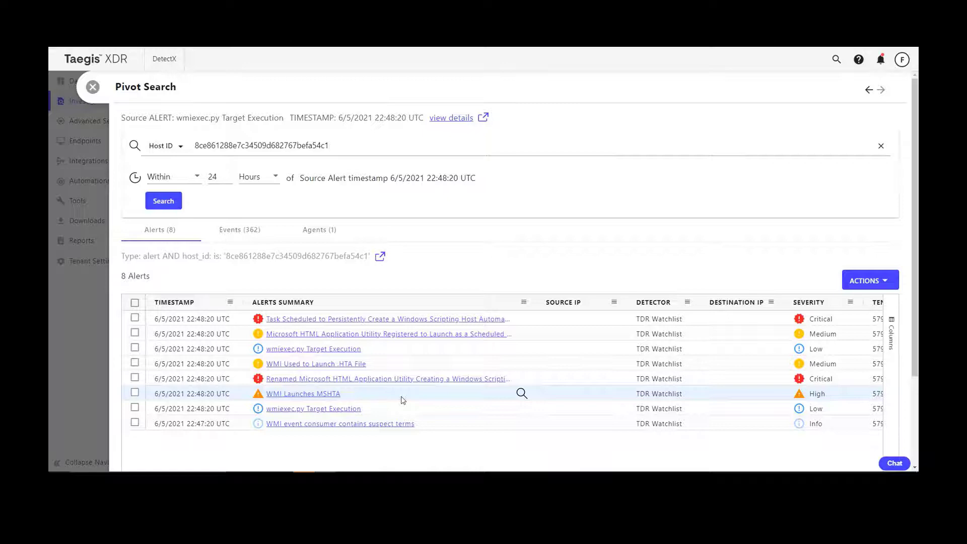
pyautogui.moveTo(320, 229)
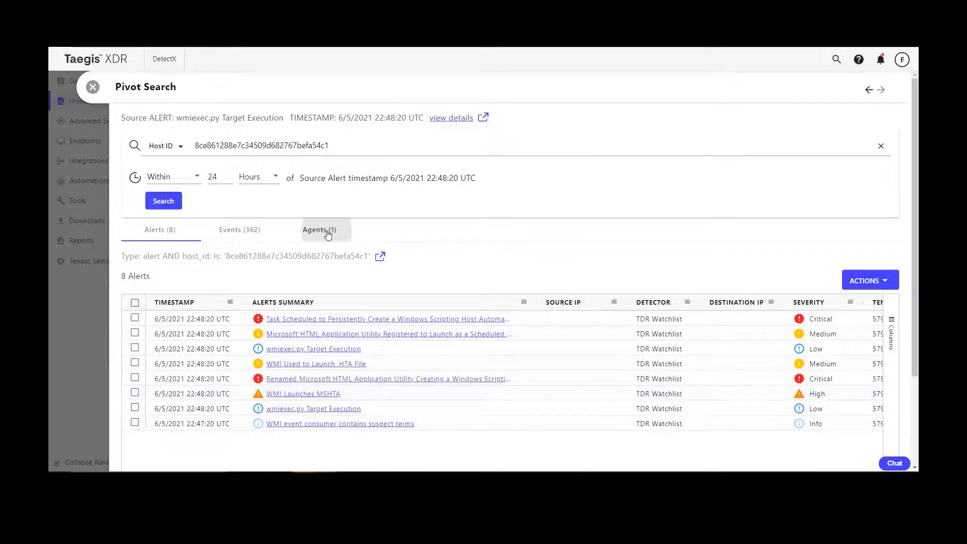
pyautogui.click(319, 229)
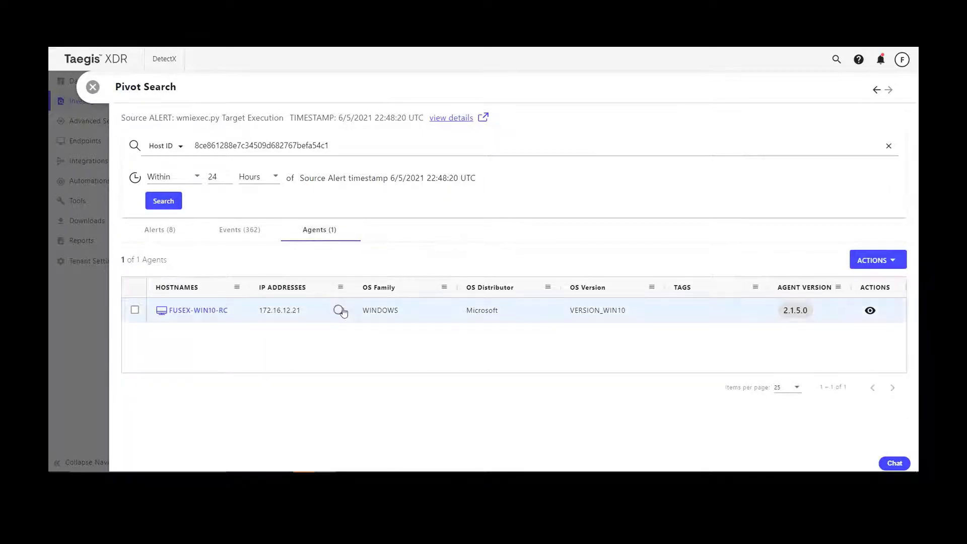
pyautogui.click(342, 311)
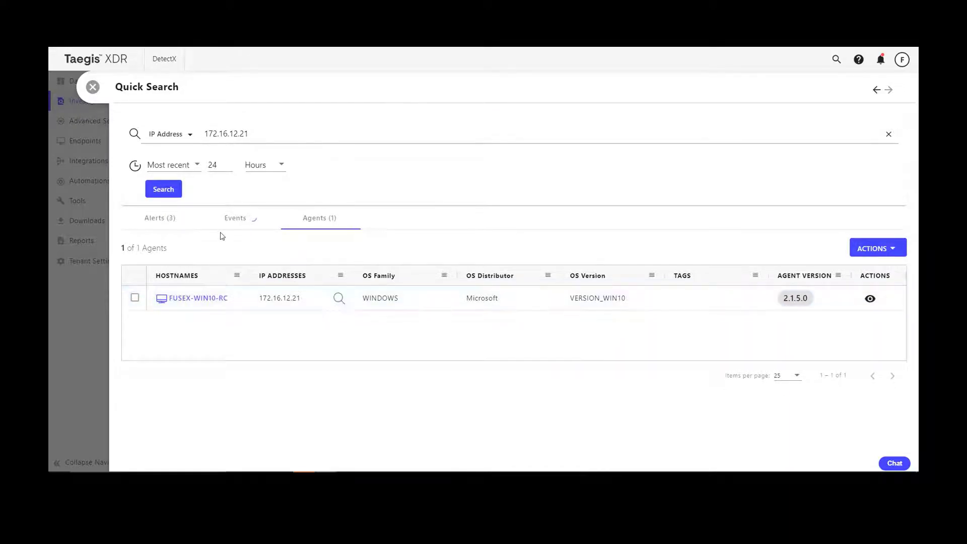
pyautogui.click(160, 217)
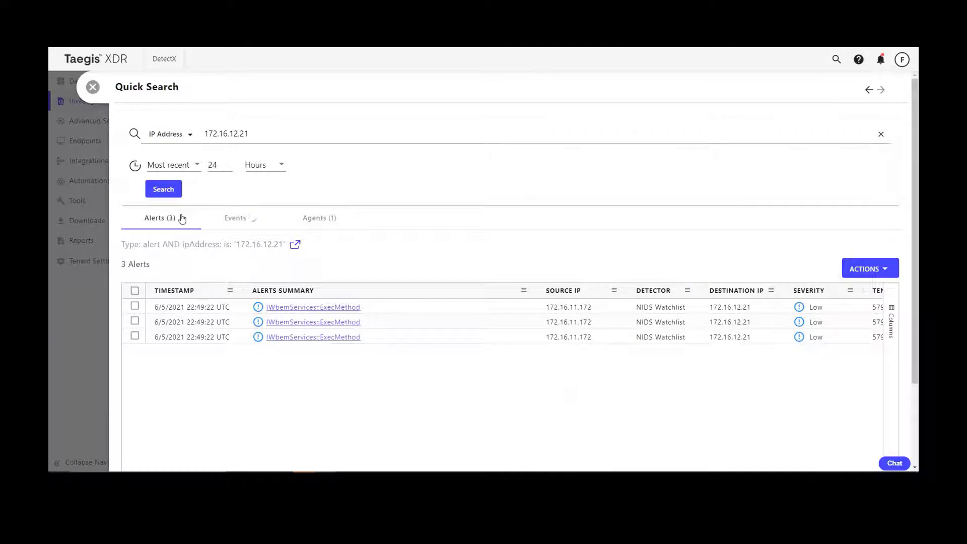
pyautogui.moveTo(353, 390)
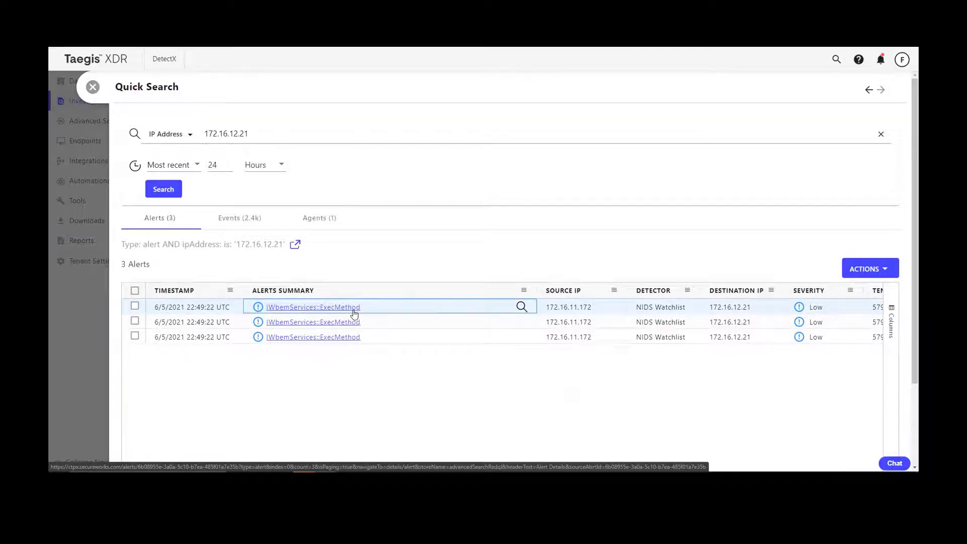
# View the first IWbemServices::ExecMethod alert's raw Zeek event from 172.16.11.172 to 172.16.12.21.
pyautogui.click(313, 306)
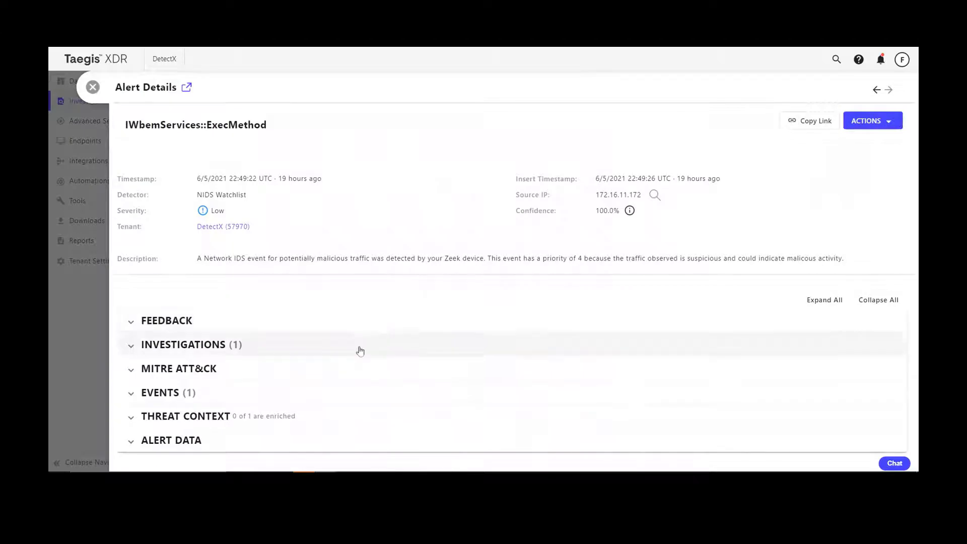
pyautogui.click(160, 393)
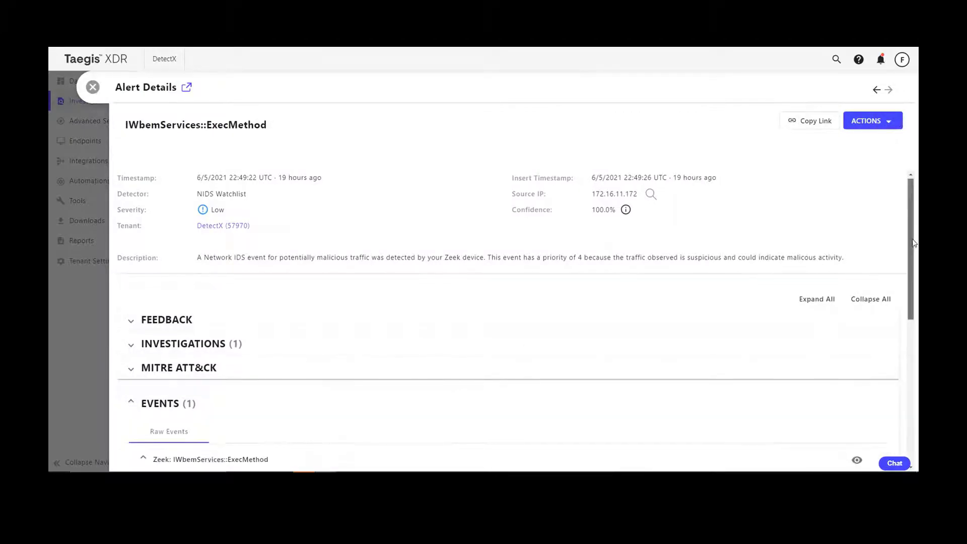
pyautogui.scroll(-3)
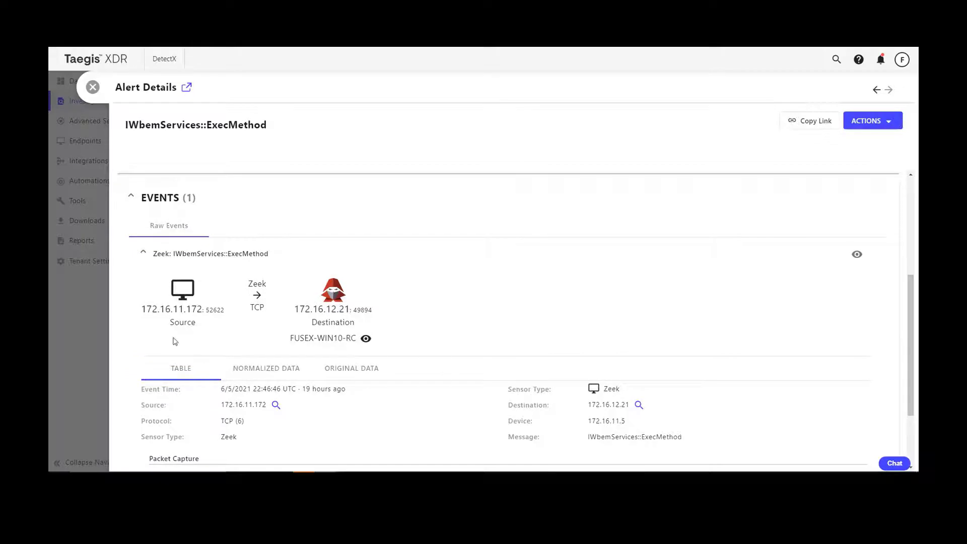
pyautogui.moveTo(182, 344)
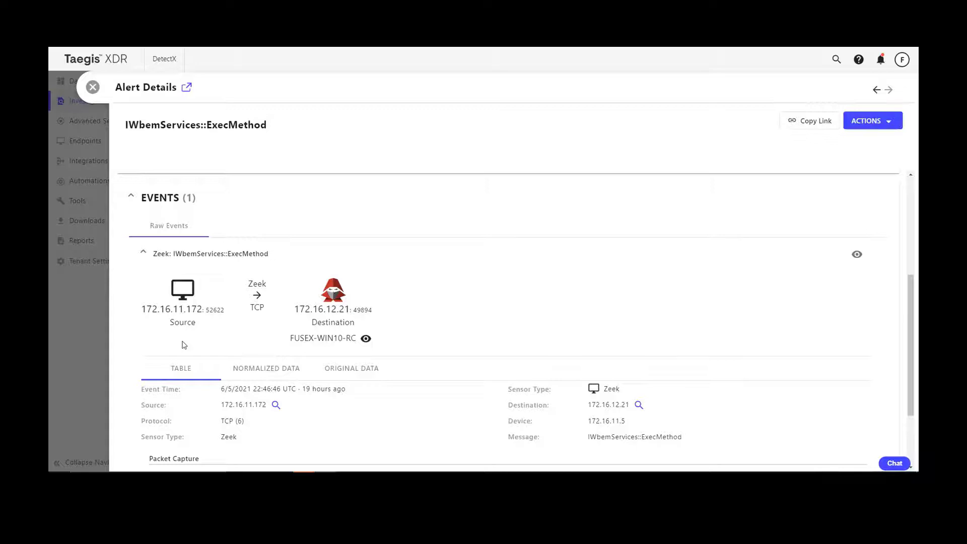
pyautogui.moveTo(205, 362)
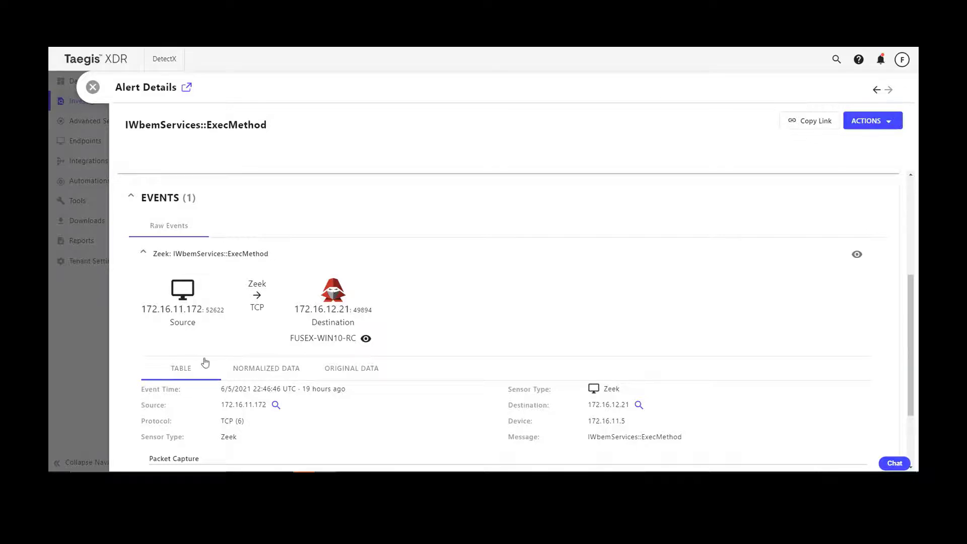
pyautogui.moveTo(275, 405)
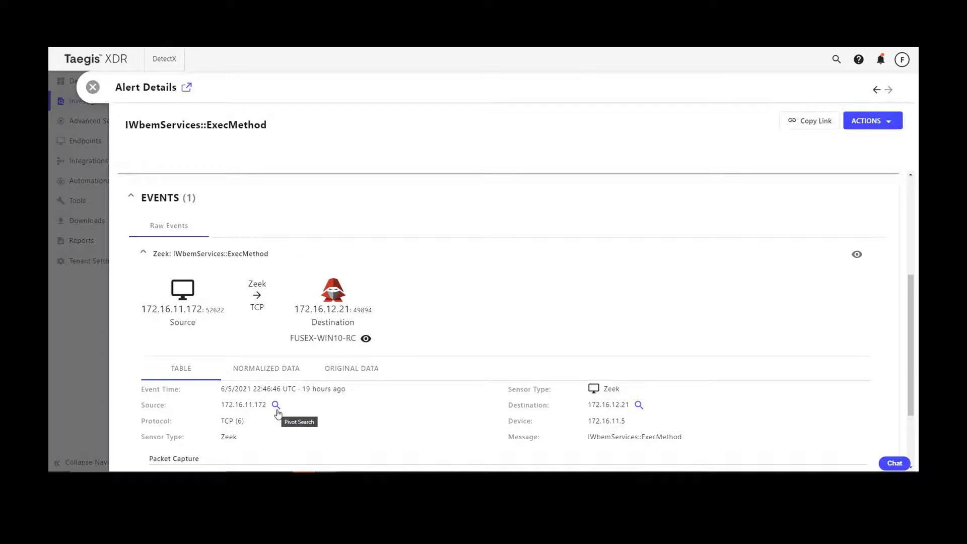
# Pivot search on source IP 172.16.11.172, review its five alerts, then return to the investigation.
pyautogui.click(275, 405)
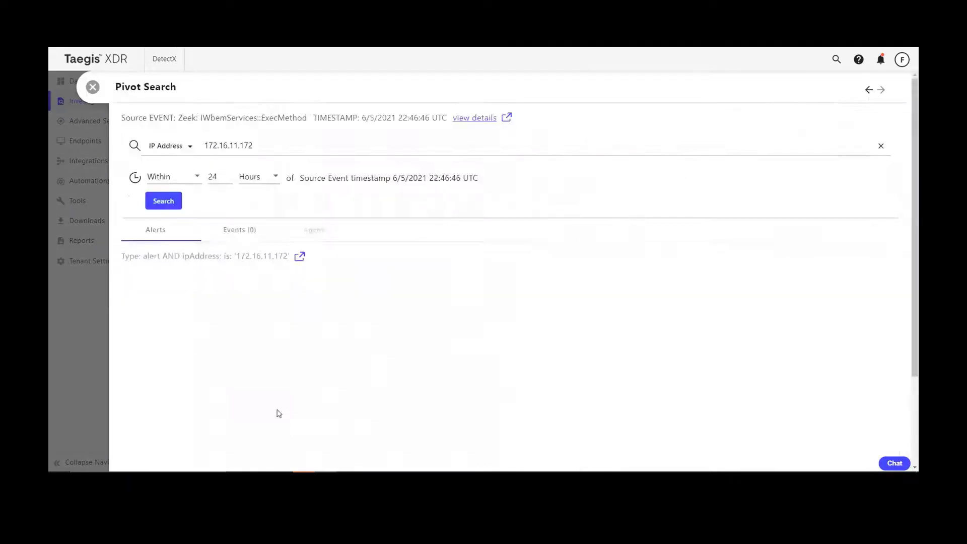
pyautogui.click(163, 201)
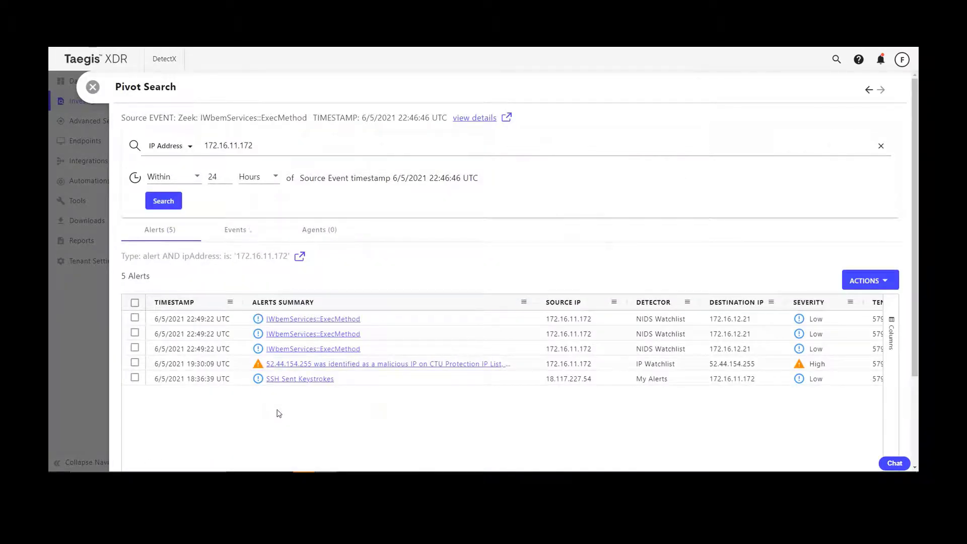
pyautogui.moveTo(296, 393)
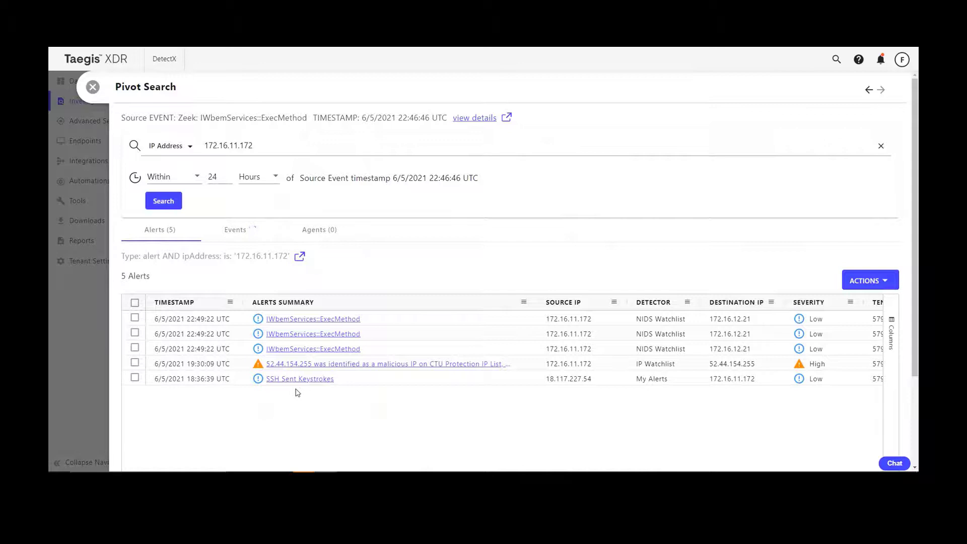
pyautogui.moveTo(343, 389)
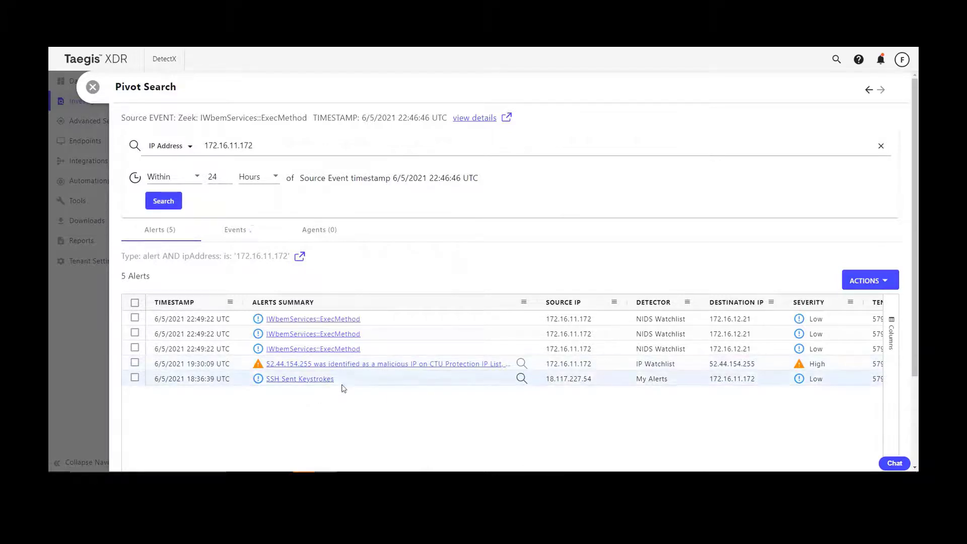
pyautogui.moveTo(558, 395)
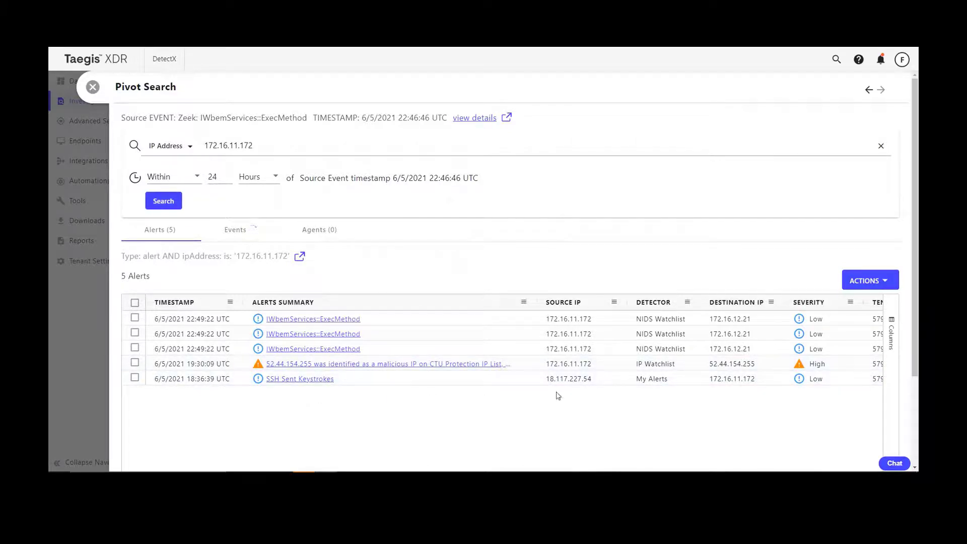
pyautogui.moveTo(596, 379)
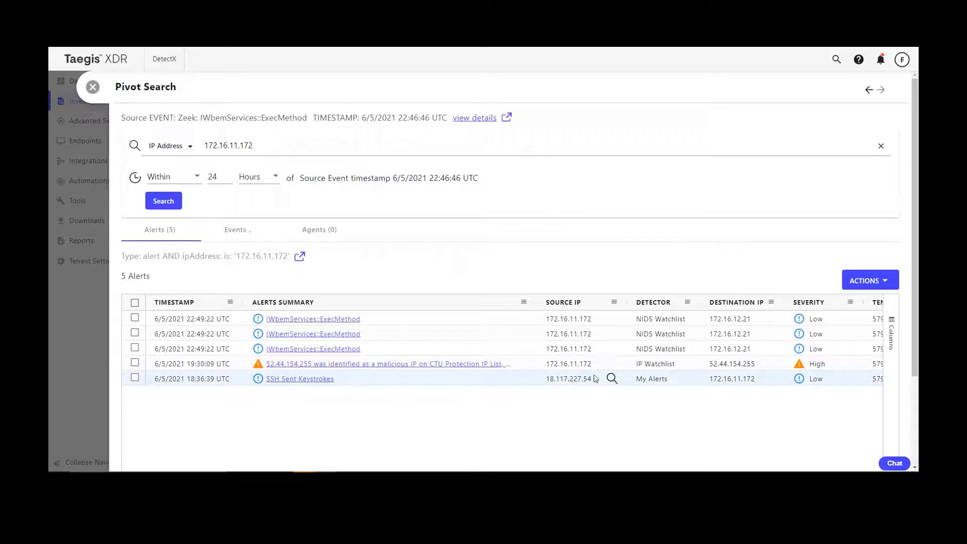
pyautogui.moveTo(725, 364)
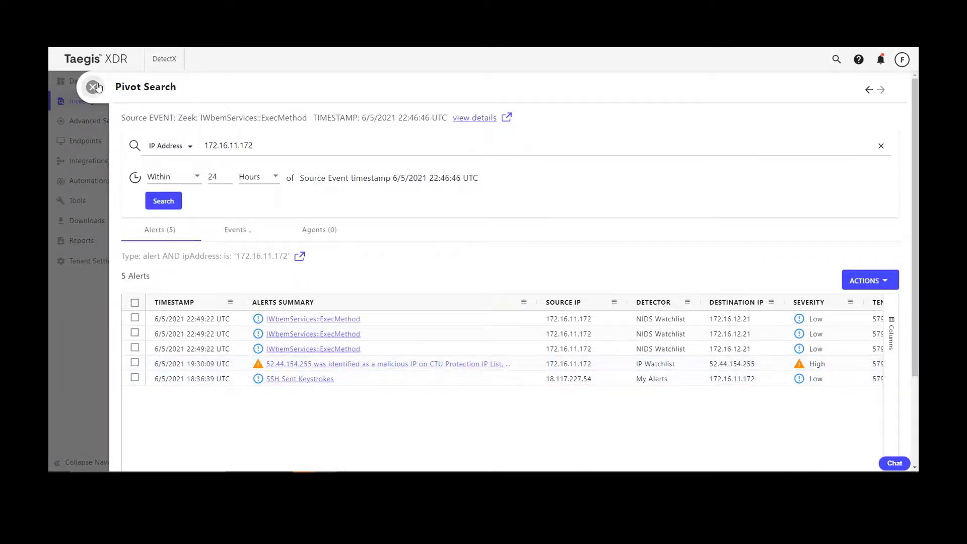
pyautogui.click(97, 86)
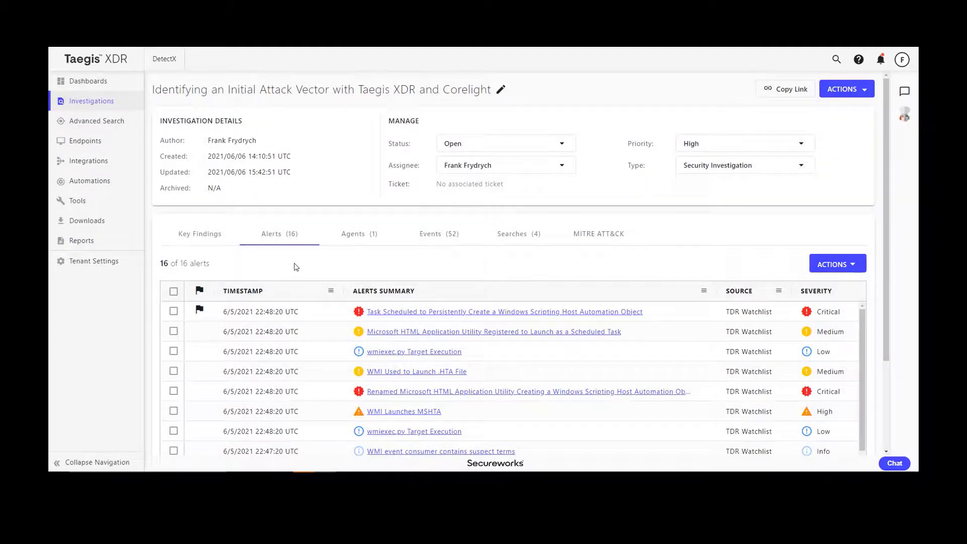
pyautogui.moveTo(296, 296)
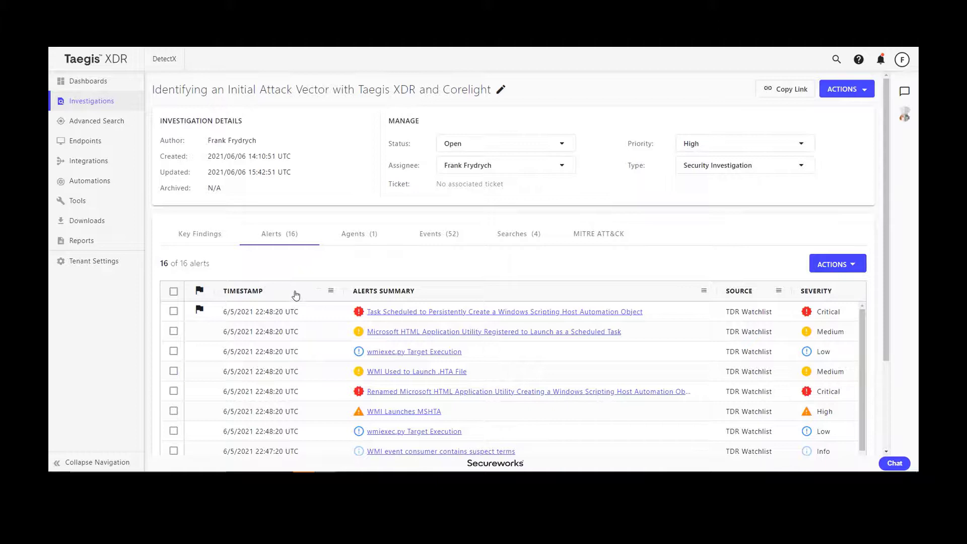
# Sort the alerts oldest first and view the 52.44.154.255 malicious IP alert's details.
pyautogui.click(243, 290)
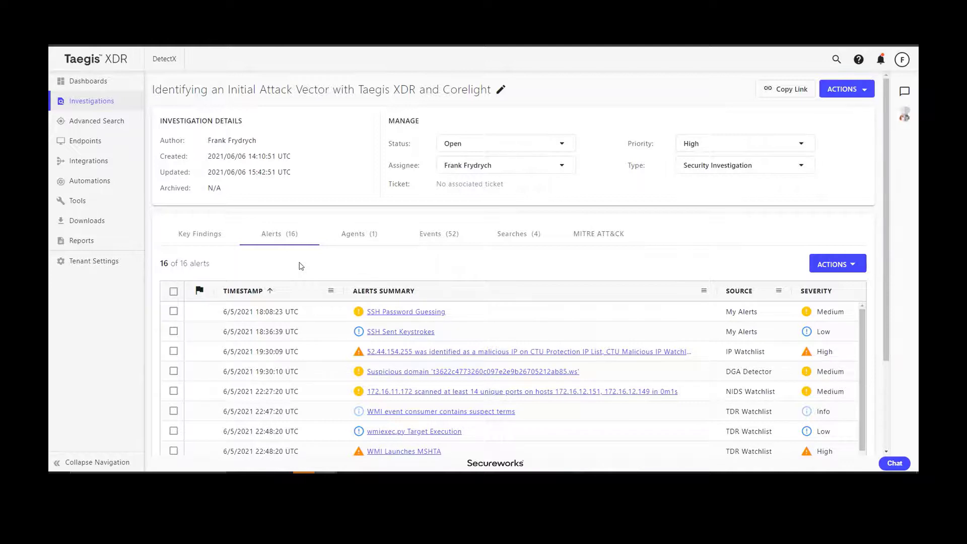
pyautogui.moveTo(503, 316)
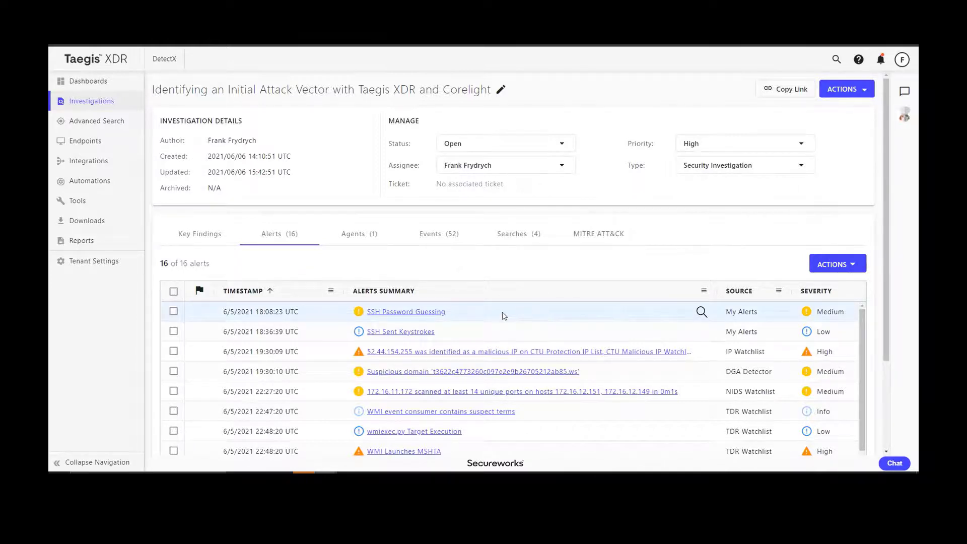
pyautogui.moveTo(503, 323)
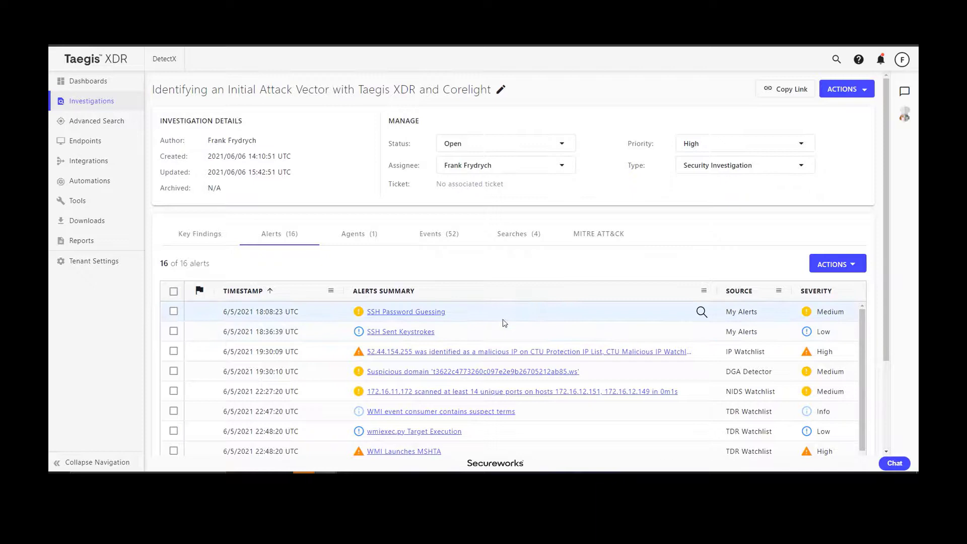
pyautogui.moveTo(516, 332)
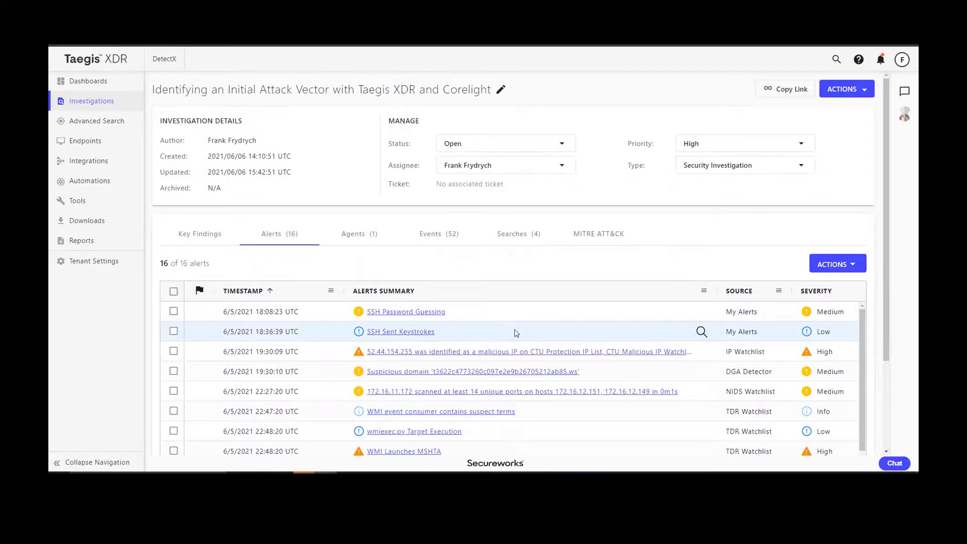
pyautogui.moveTo(518, 337)
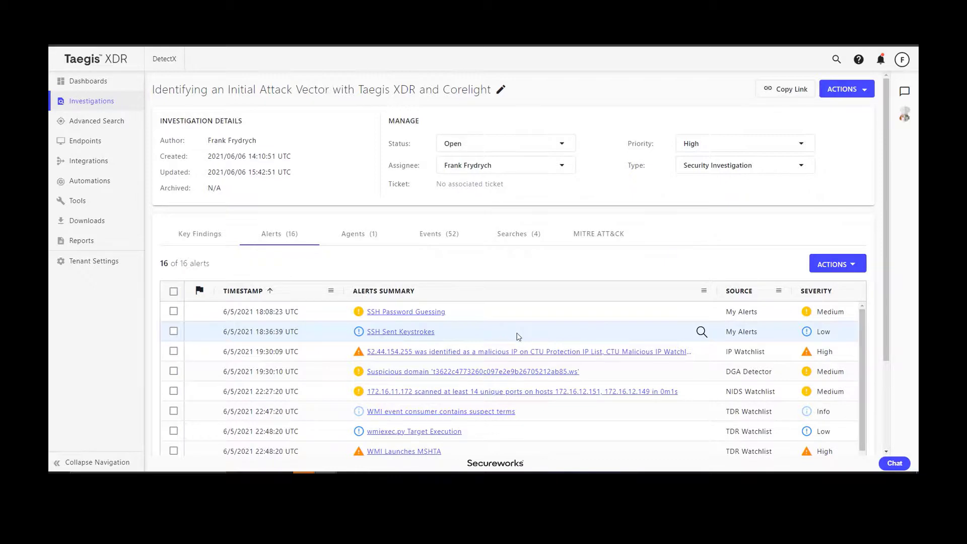
pyautogui.click(527, 351)
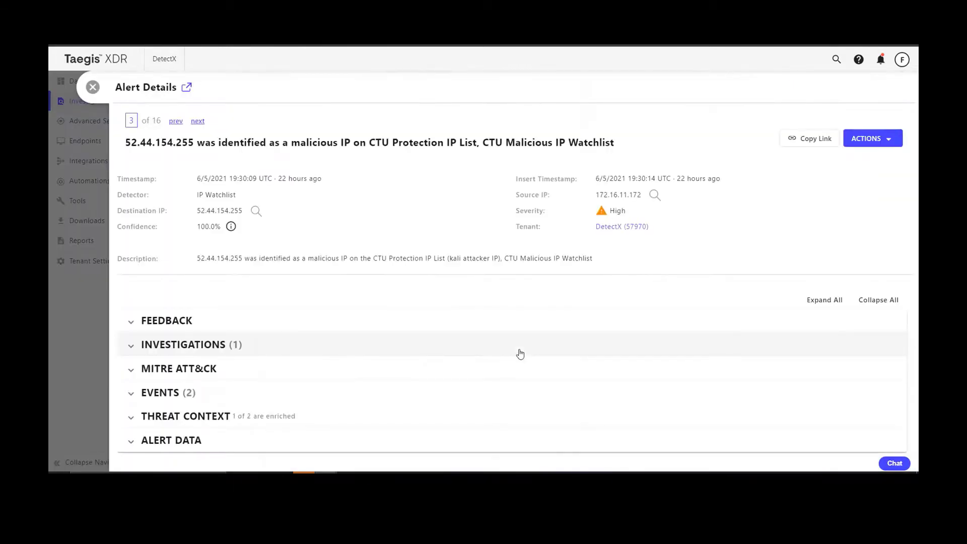
pyautogui.moveTo(494, 306)
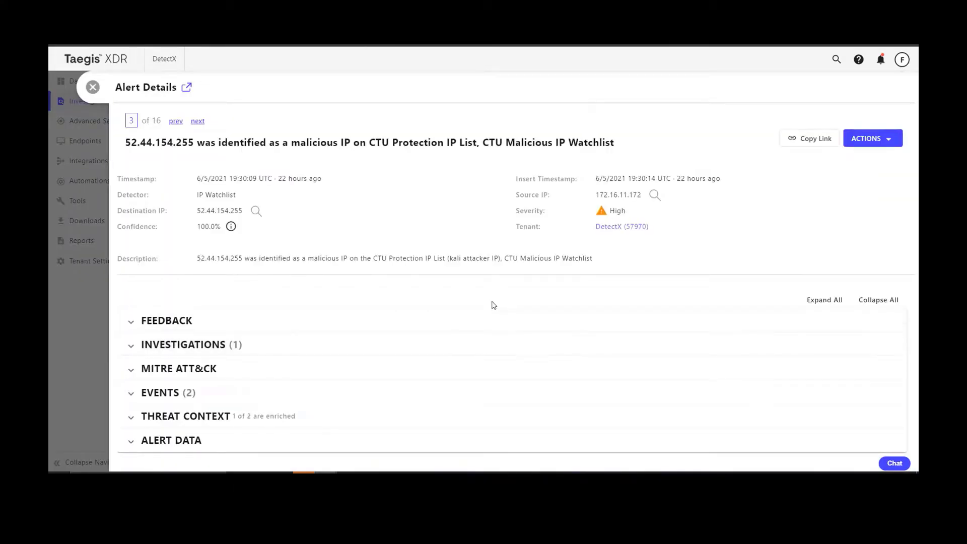
pyautogui.moveTo(474, 293)
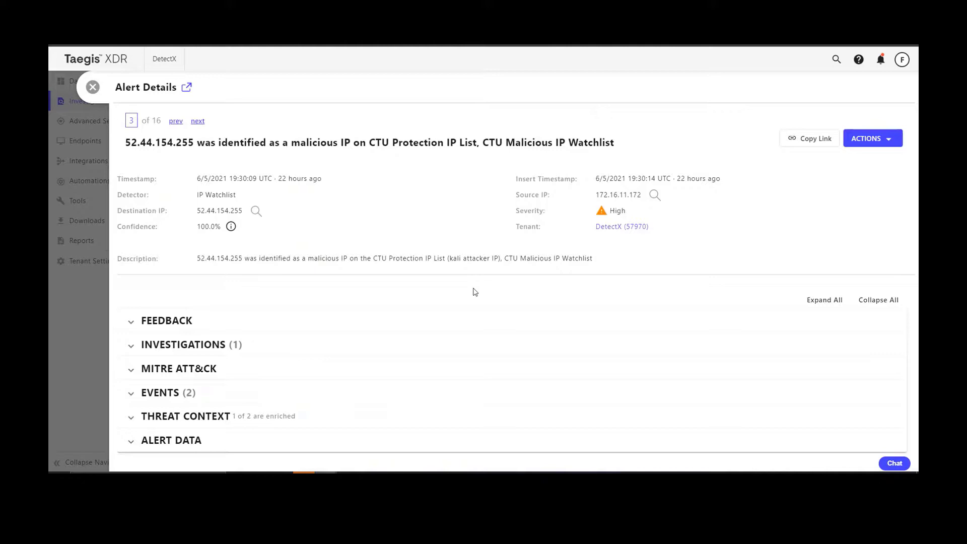
pyautogui.moveTo(198, 121)
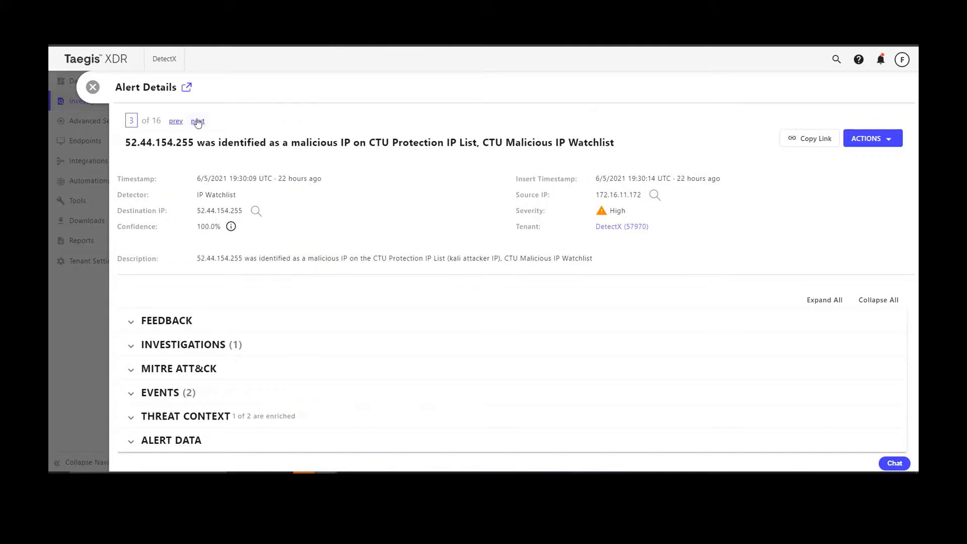
# Review the suspicious DGA domain alert (4 of 16), then return to the investigation's alert list.
pyautogui.click(199, 121)
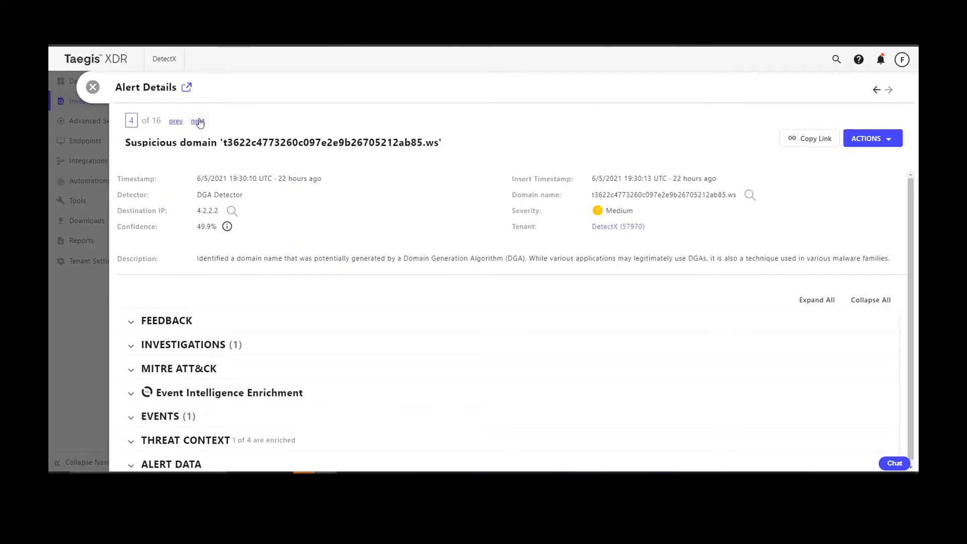
pyautogui.moveTo(397, 232)
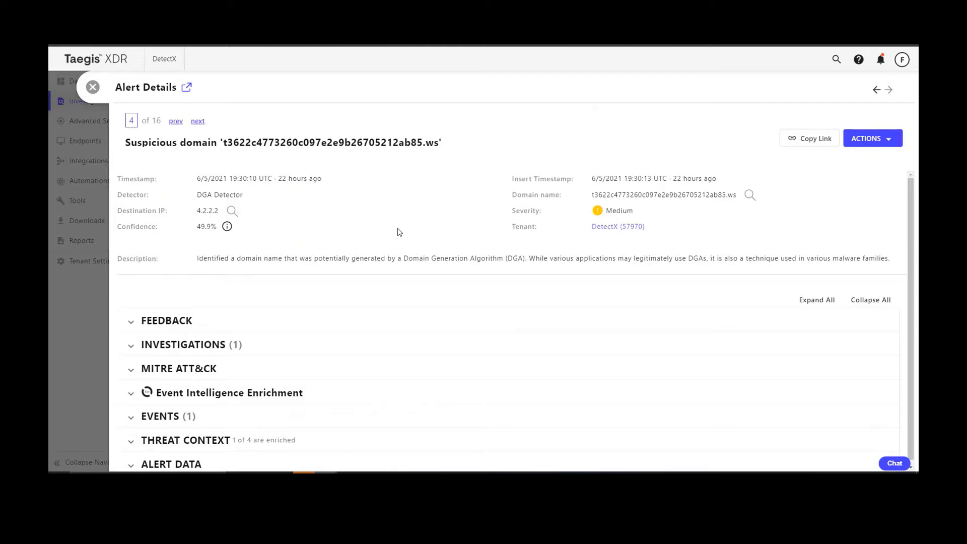
pyautogui.moveTo(92, 89)
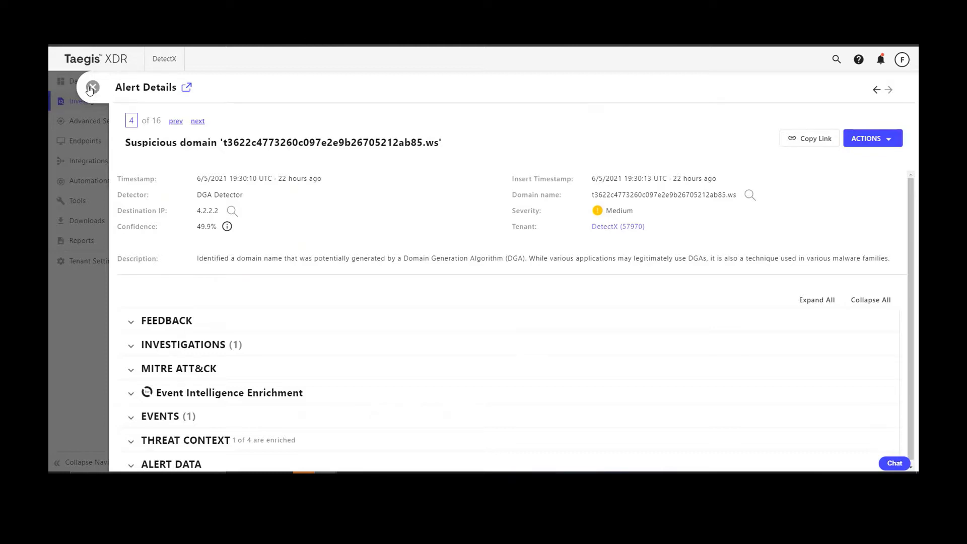
pyautogui.click(91, 88)
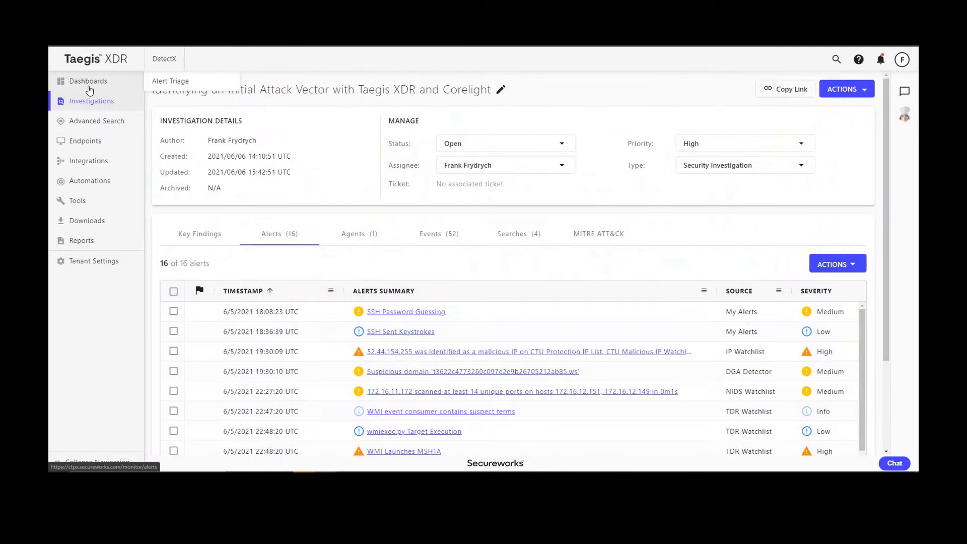